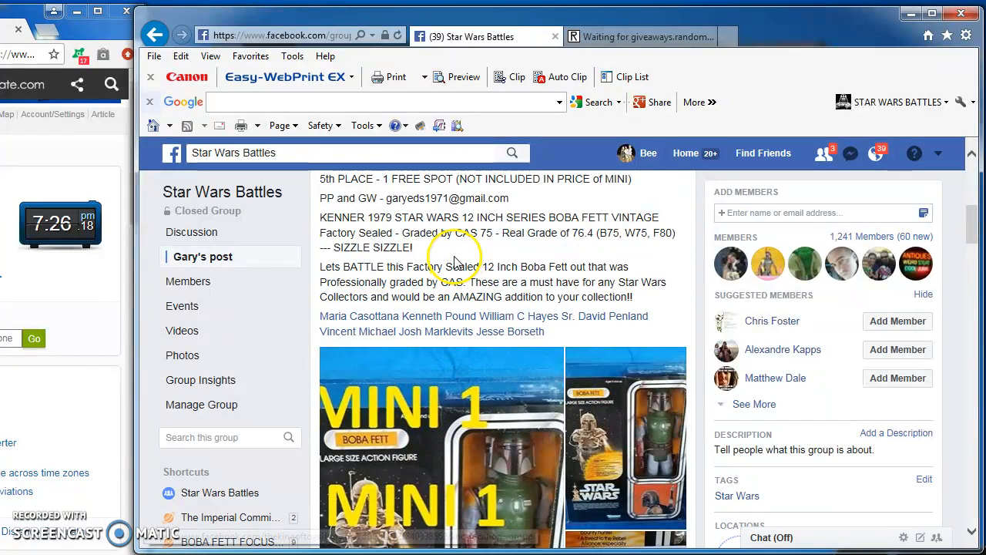
Step: Scroll the Star Wars Battles post comments down to the numbered 20-entry list
scroll("down", 3)
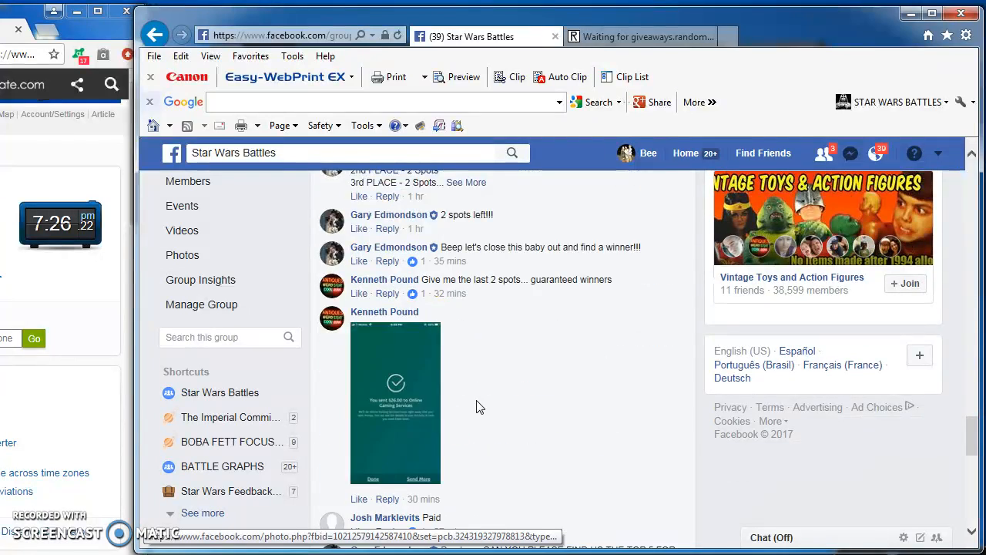
scroll("down", 3)
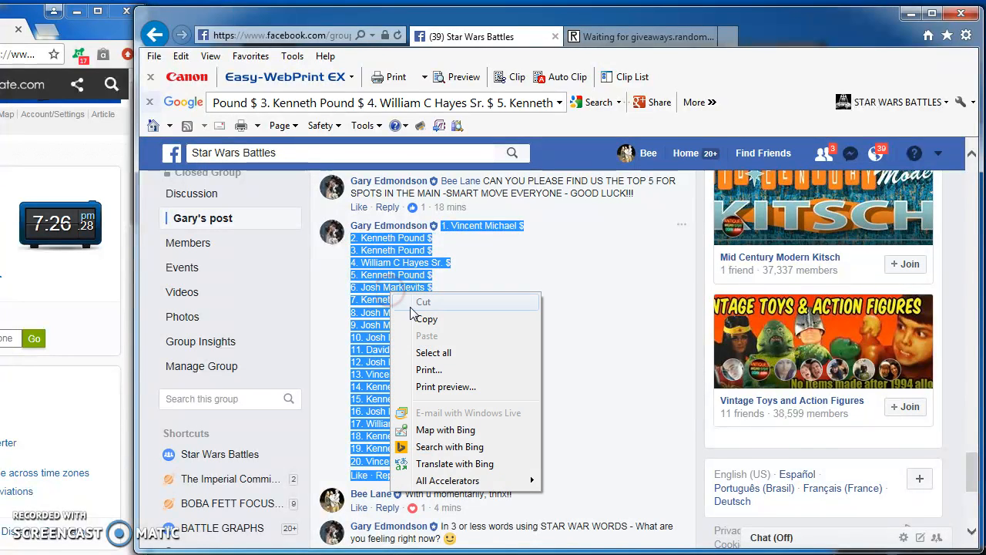
left_click(639, 36)
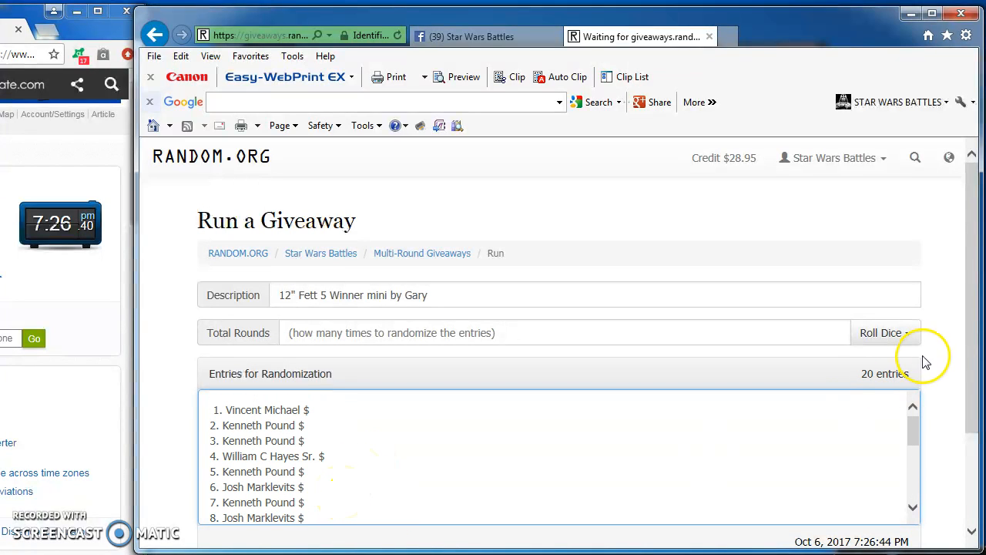
Step: Roll 2d6 twice to set total rounds to 10, then scroll through the 20 entries
left_click(881, 332)
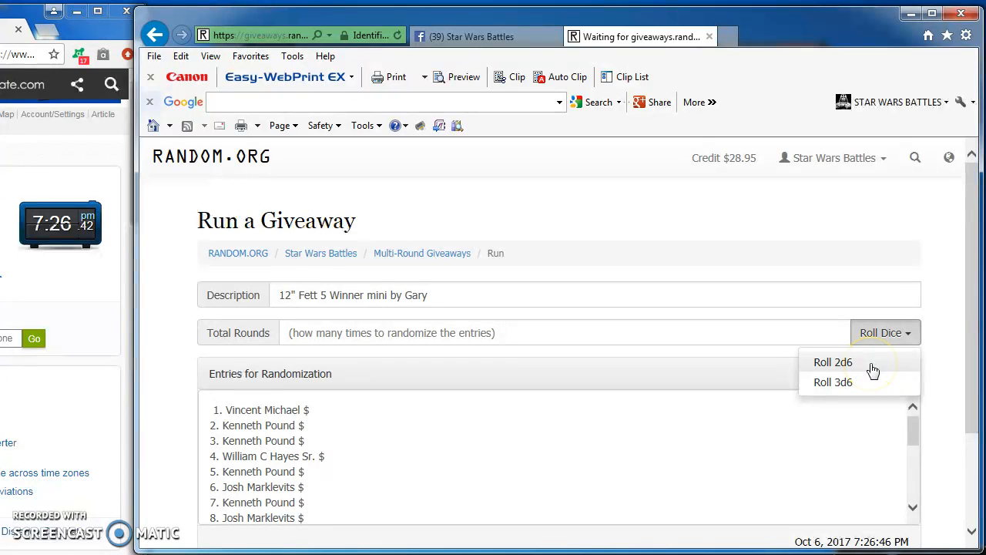
left_click(833, 362)
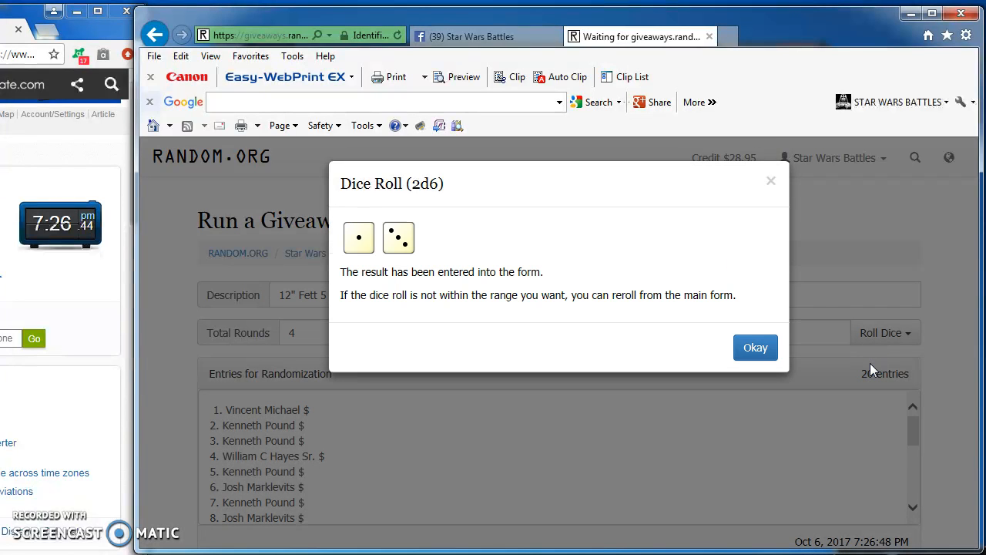
left_click(755, 347)
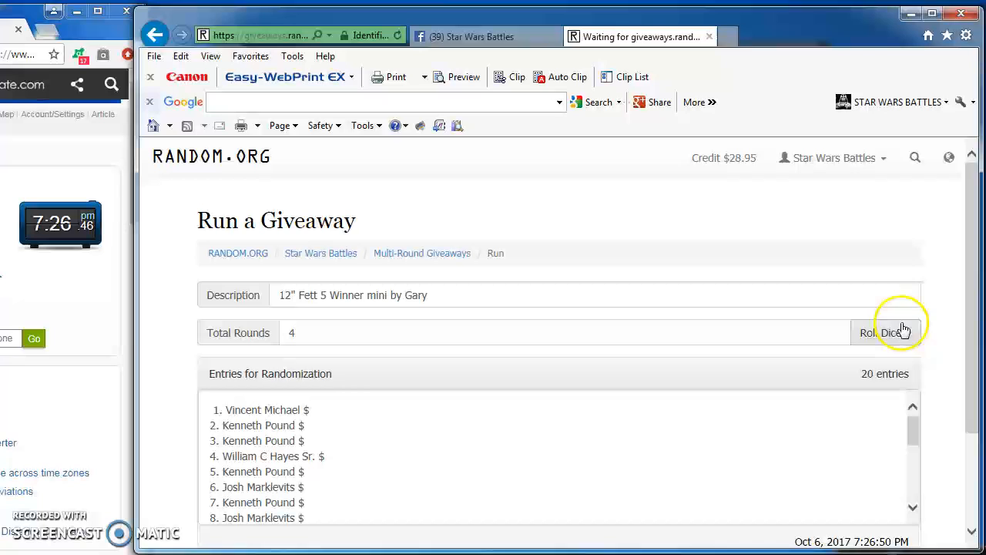
left_click(881, 332)
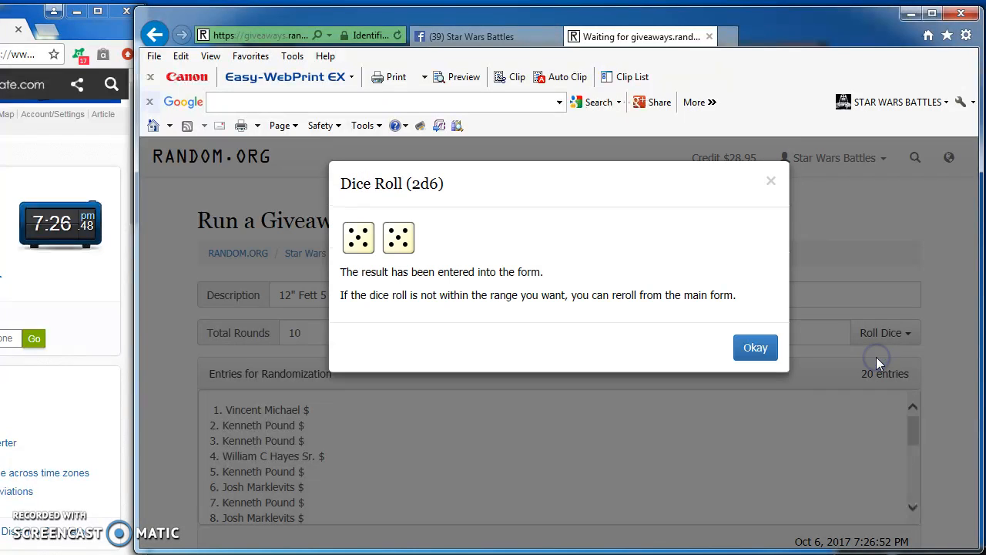
left_click(755, 348)
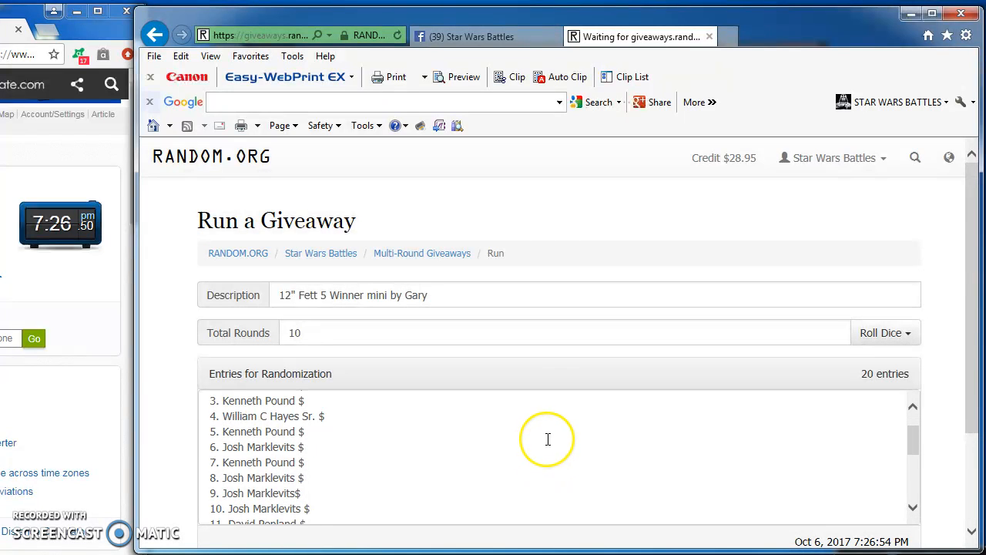
scroll("down", 3)
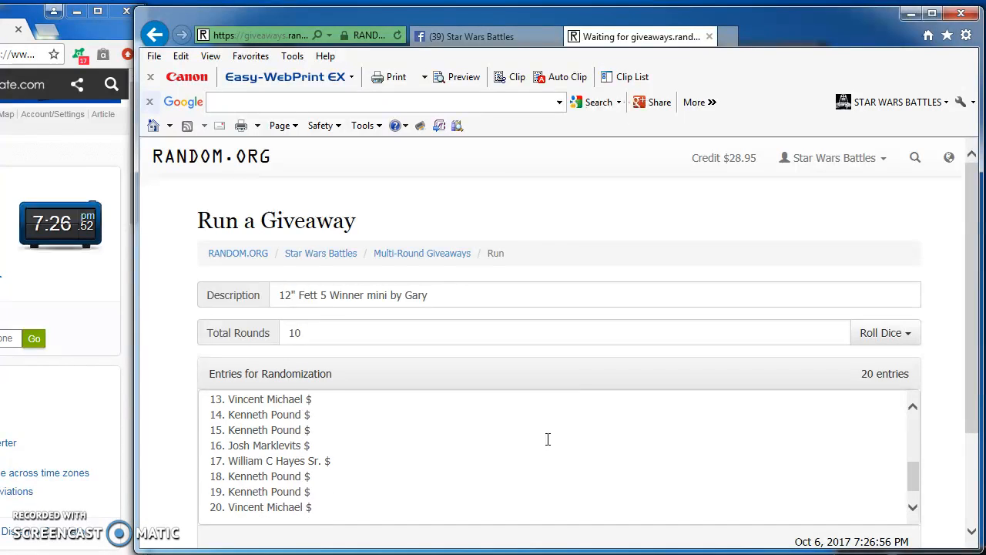
scroll("down", 3)
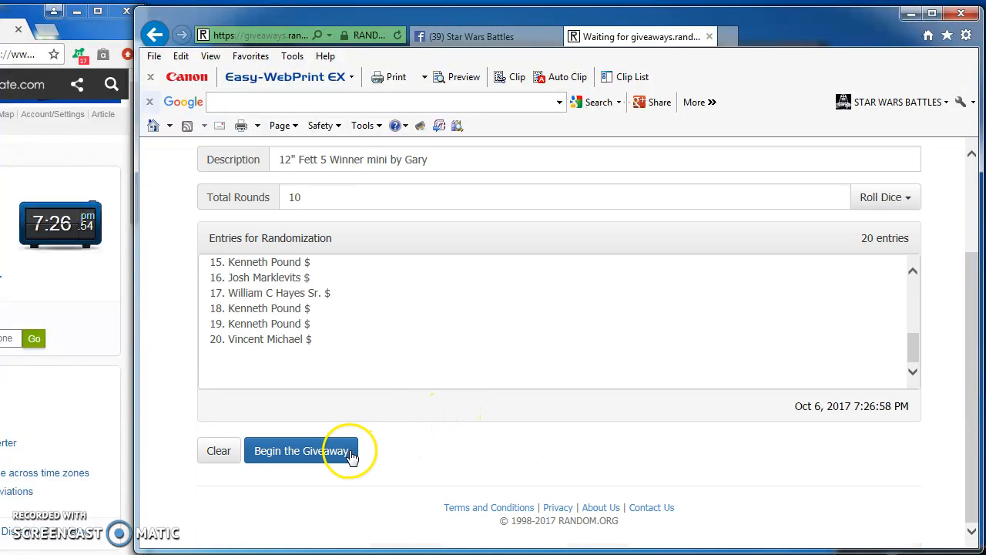
Step: Begin the giveaway and run Next Round repeatedly until Result of Round #9 appears
left_click(301, 450)
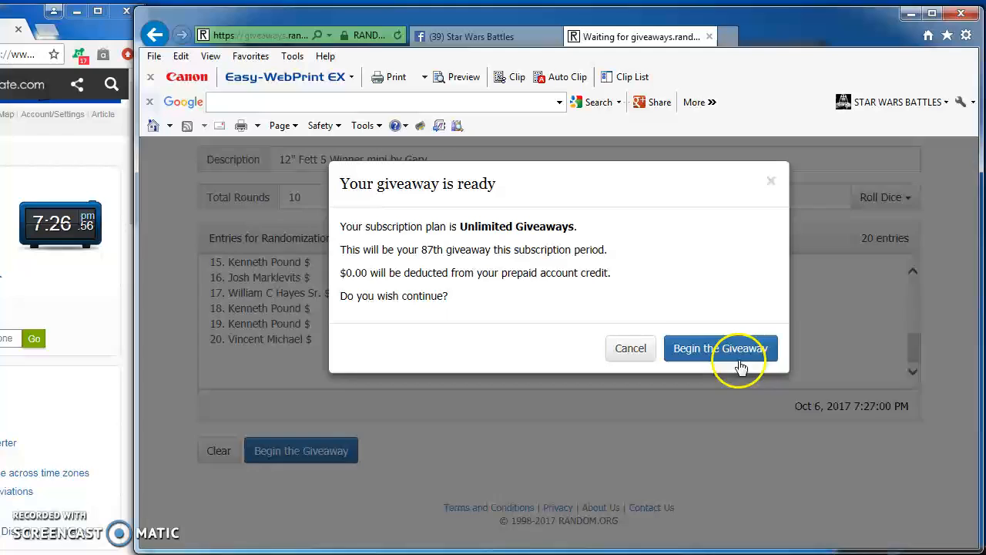
left_click(721, 348)
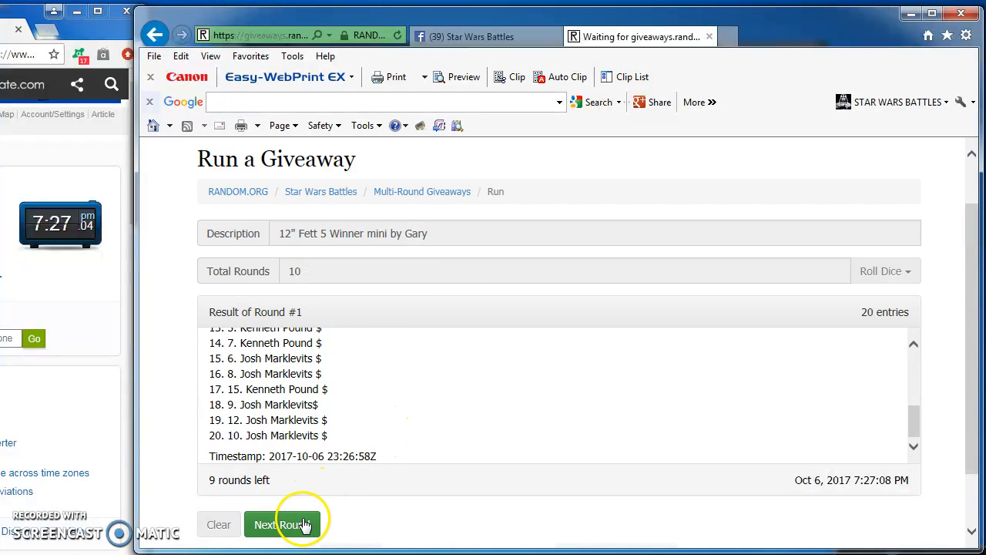
left_click(282, 525)
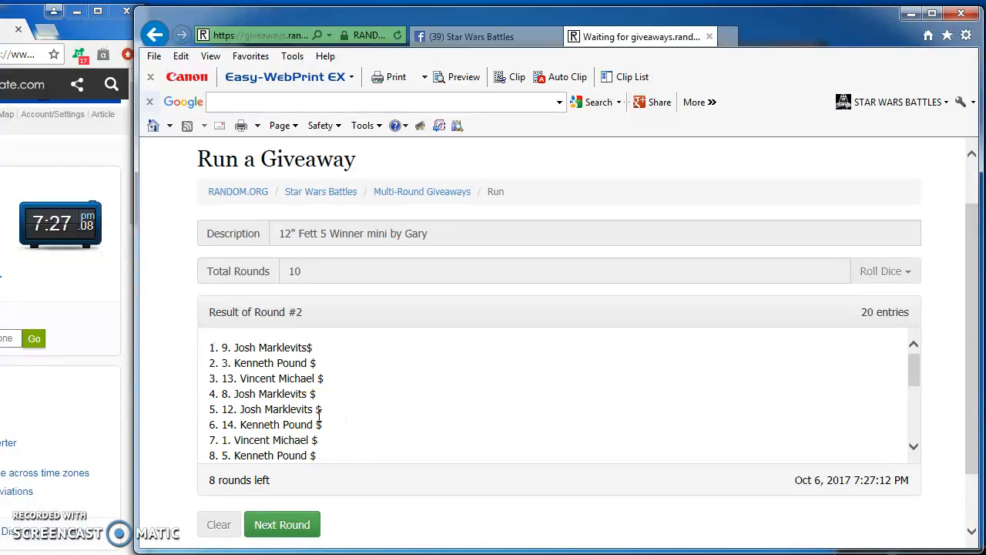
left_click(282, 524)
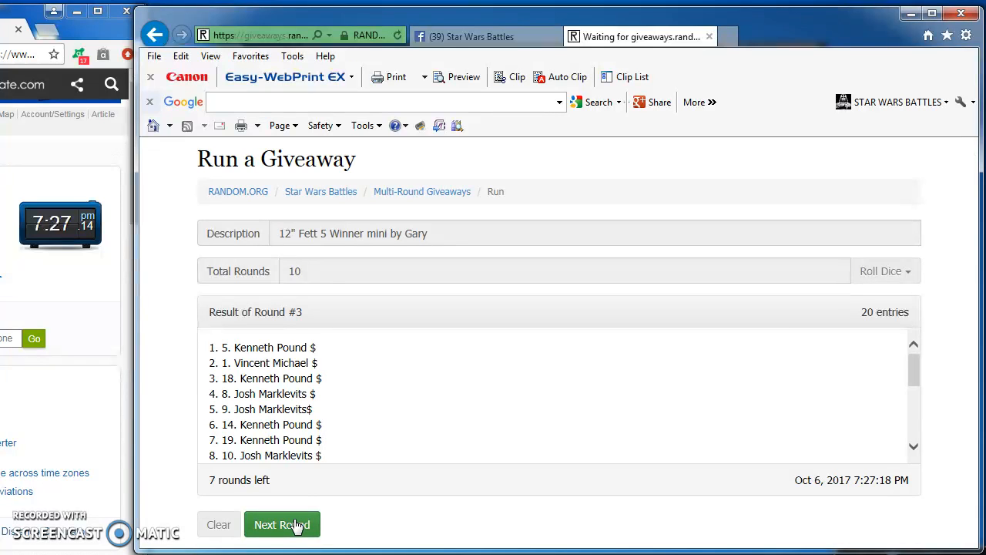
left_click(282, 525)
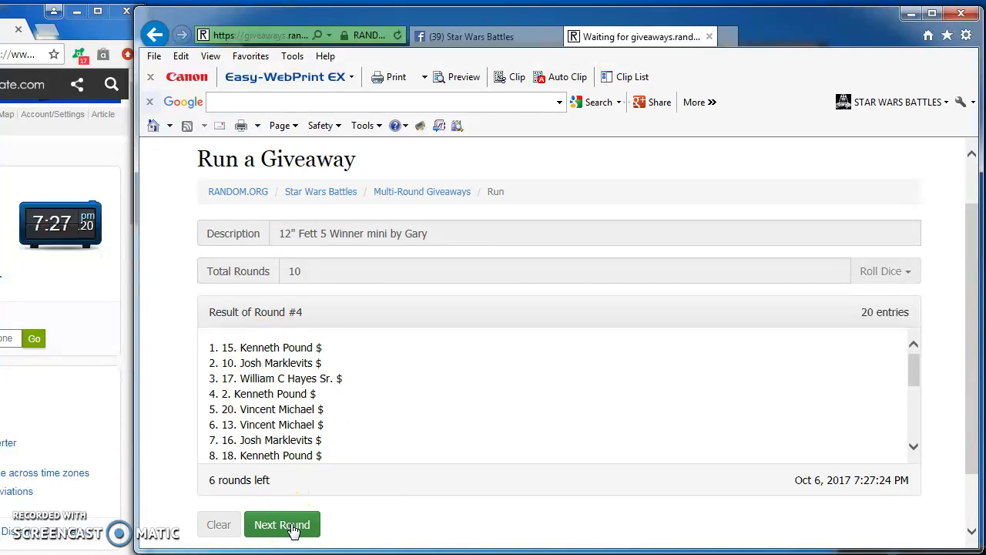
left_click(282, 523)
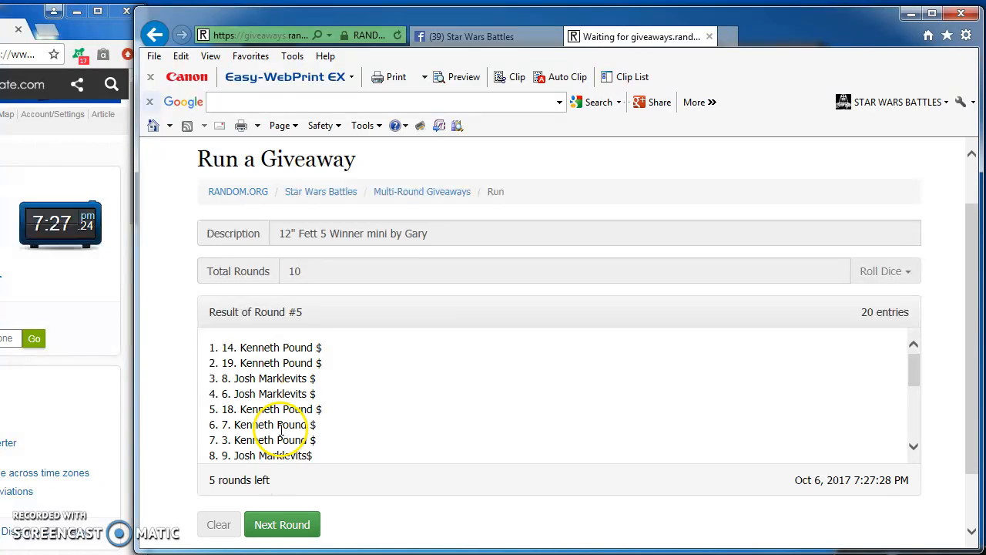
left_click(282, 524)
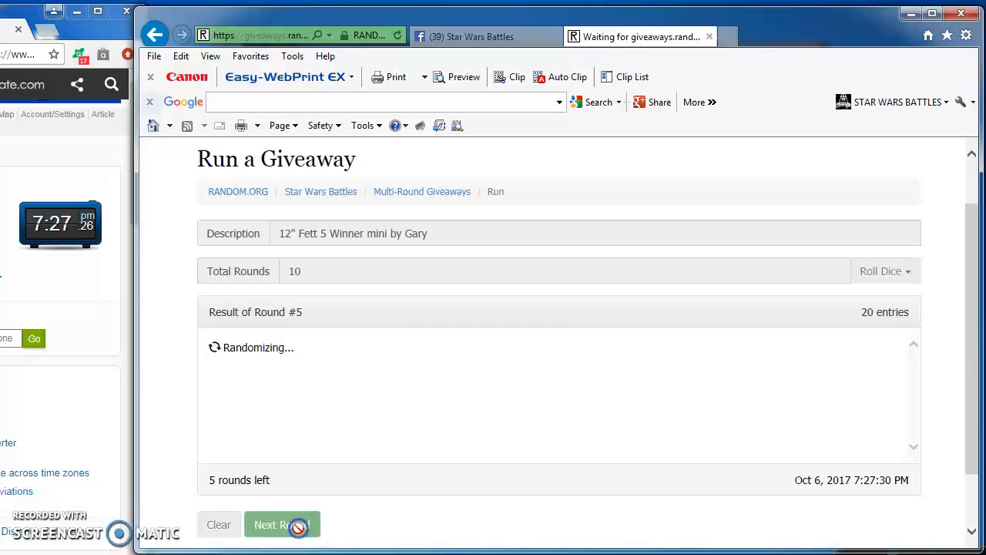
left_click(282, 524)
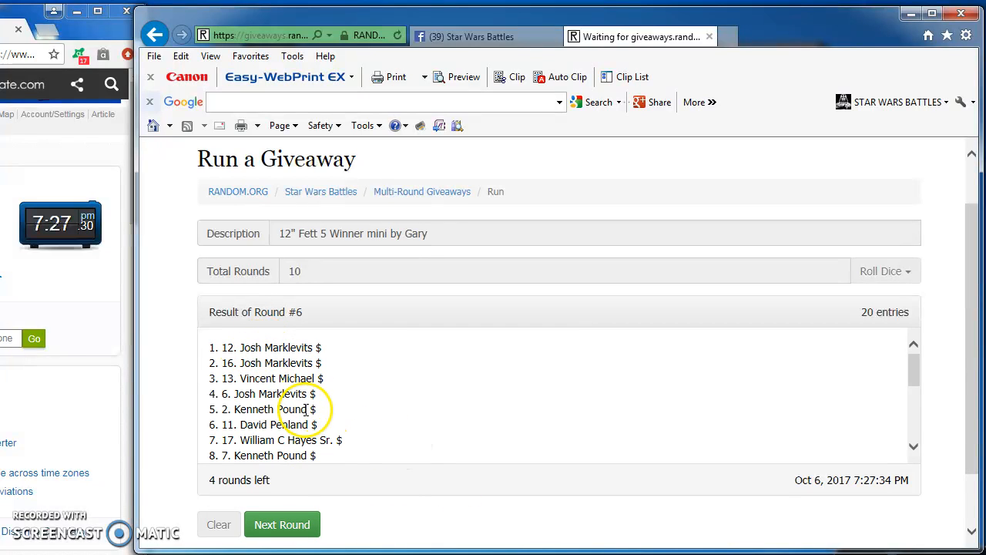
left_click(282, 524)
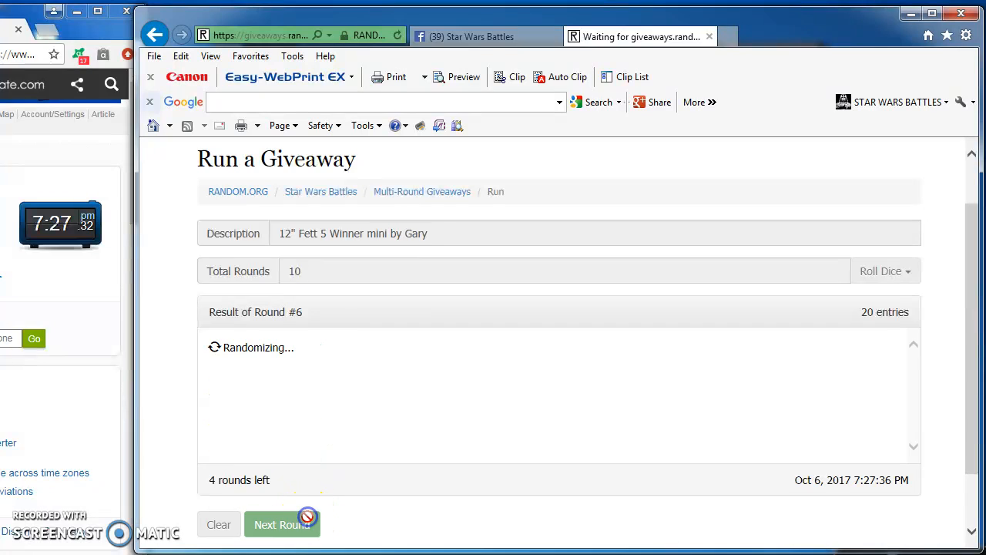
left_click(282, 524)
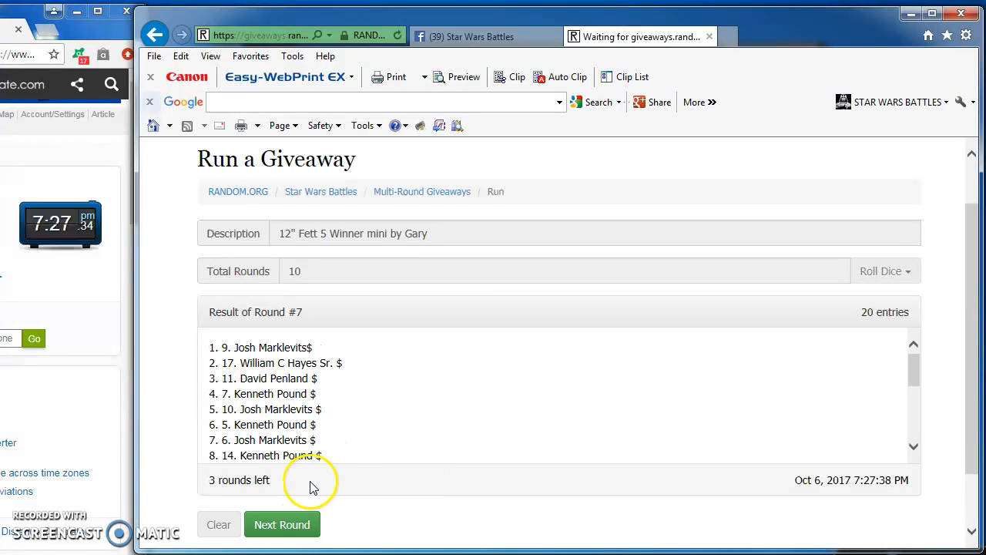
left_click(282, 524)
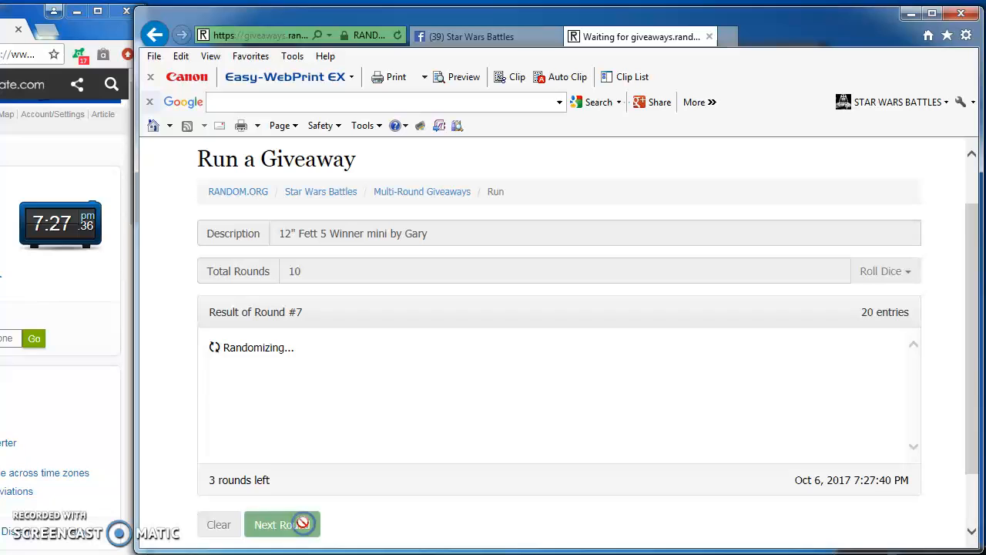
left_click(282, 524)
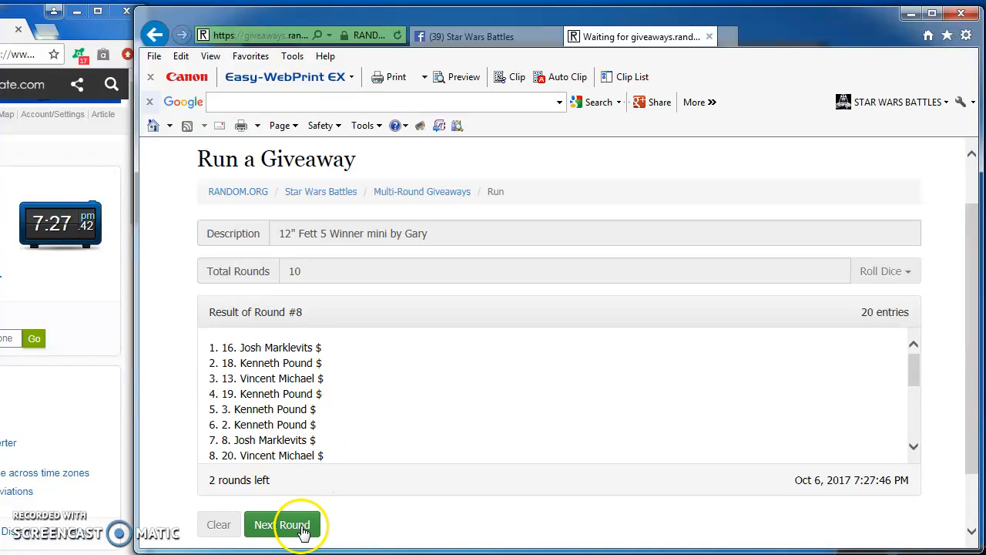
left_click(282, 524)
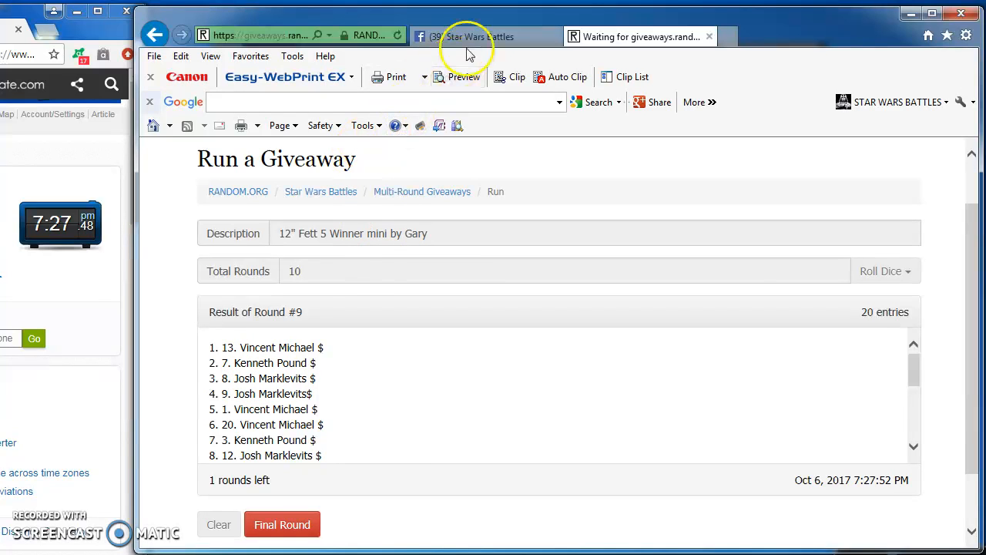
Step: Comment 'FINAL ROUND good luck!!!!' in the Star Wars Battles group thread
left_click(478, 37)
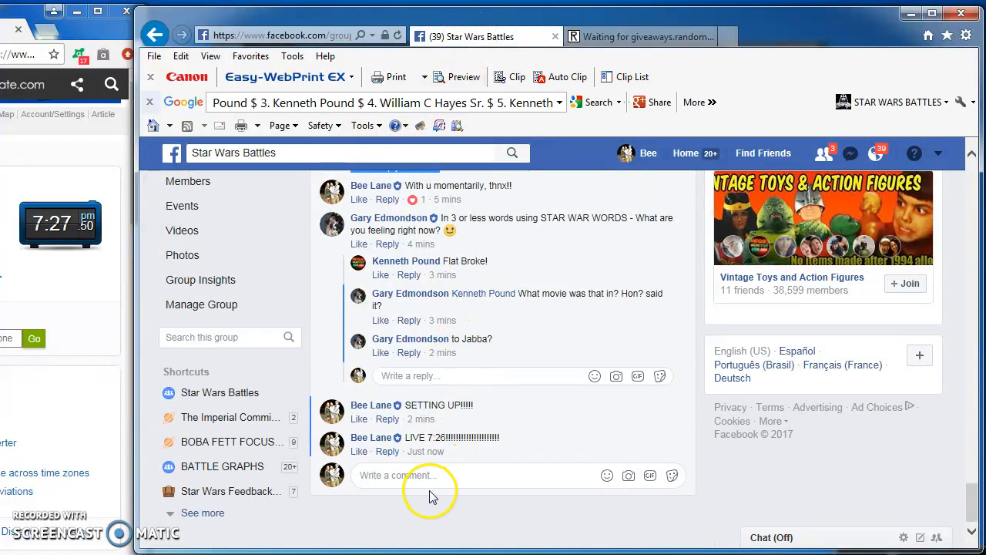
type("Fi")
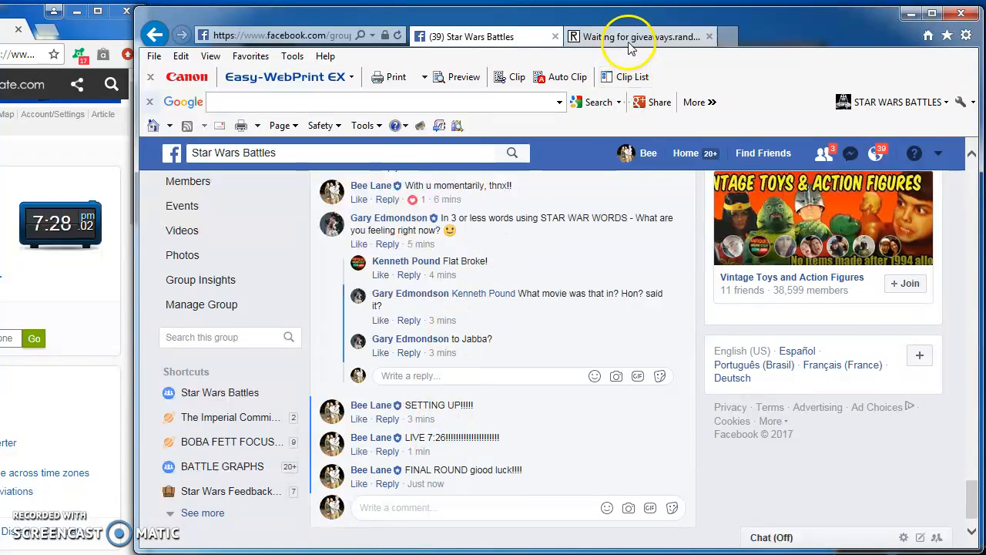
Step: Run the final round 10 and scroll down to the Completed status and verification code
left_click(640, 36)
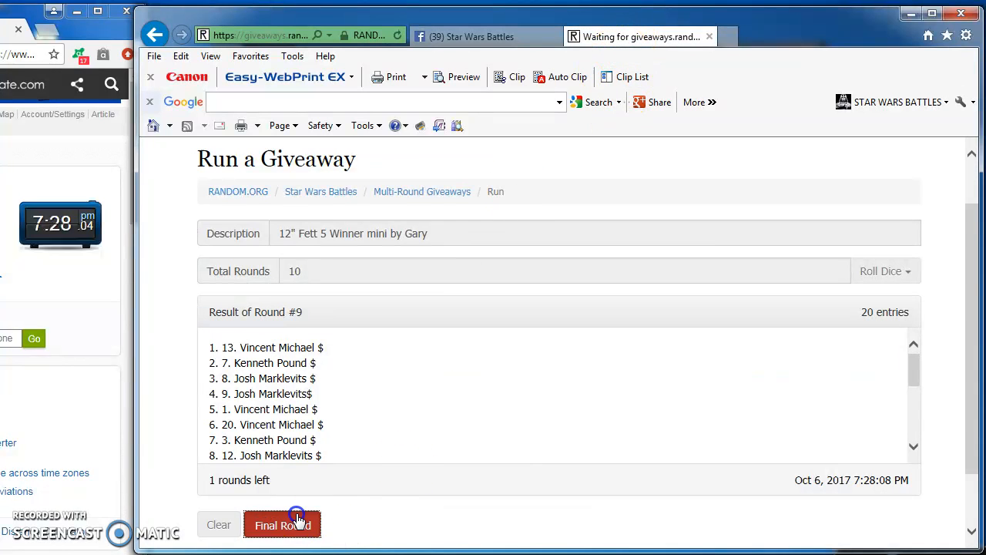
left_click(282, 524)
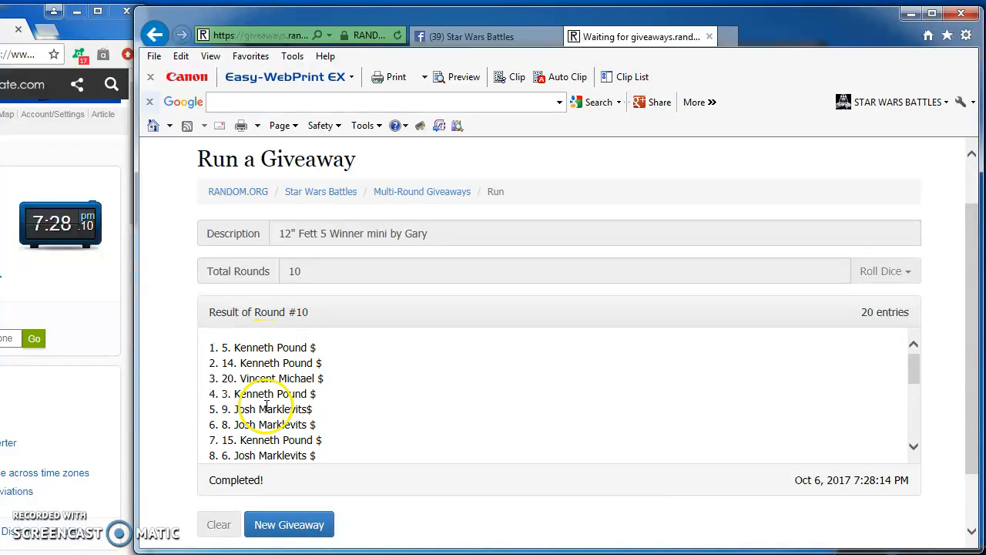
scroll("down", 3)
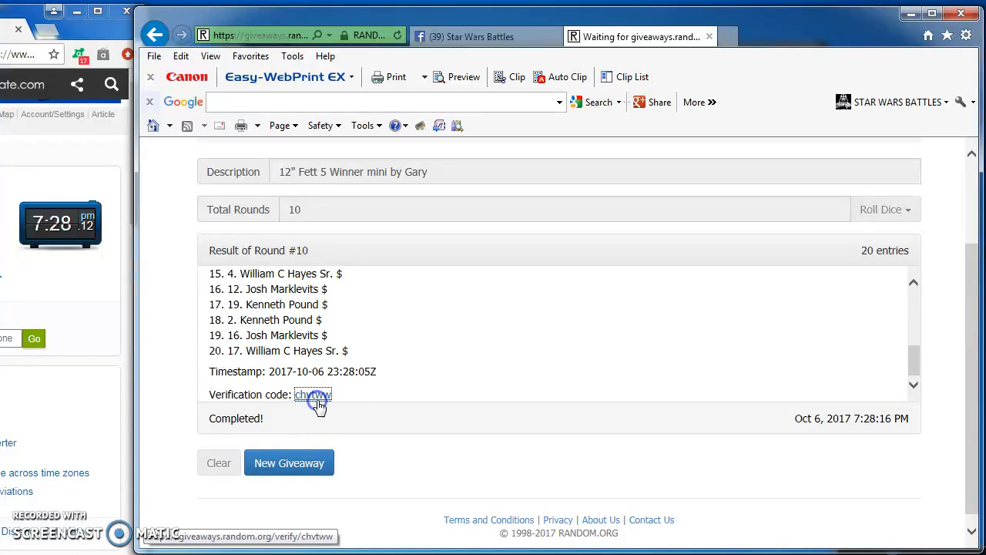
Step: Open the giveaway's verification page, then return to the Star Wars Battles Facebook tab
left_click(313, 393)
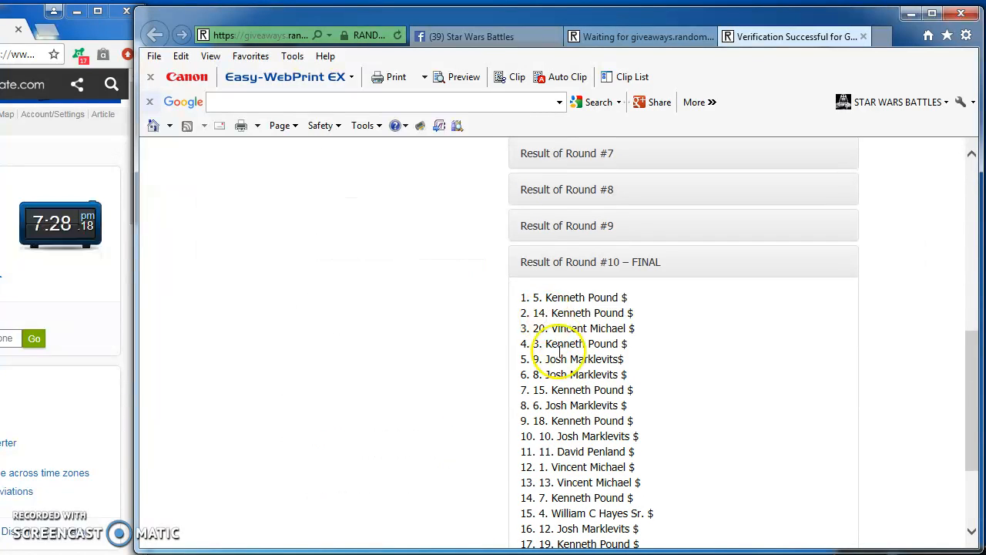
left_click(471, 36)
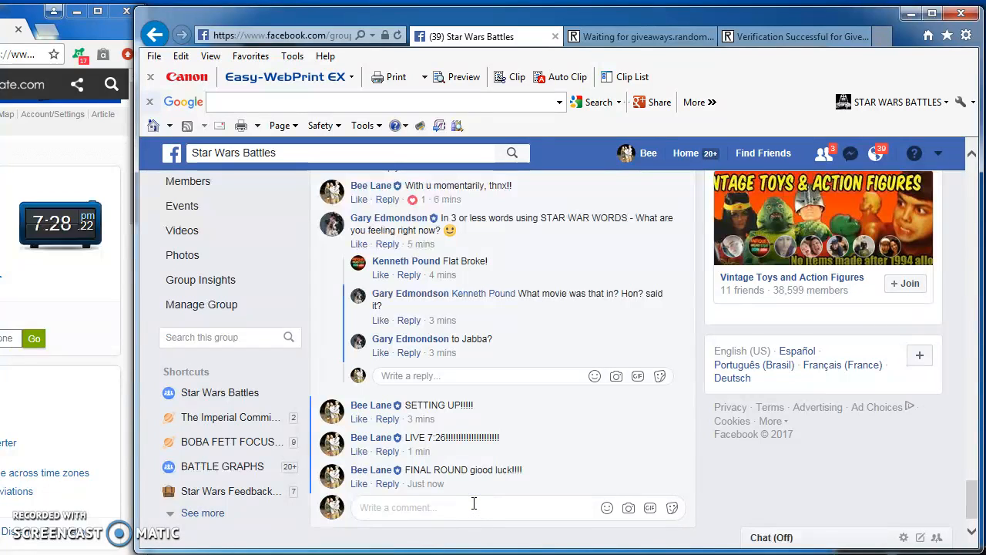
Step: Comment 'DONE 7:28' on the Star Wars Battles thread
type("DONE 7.")
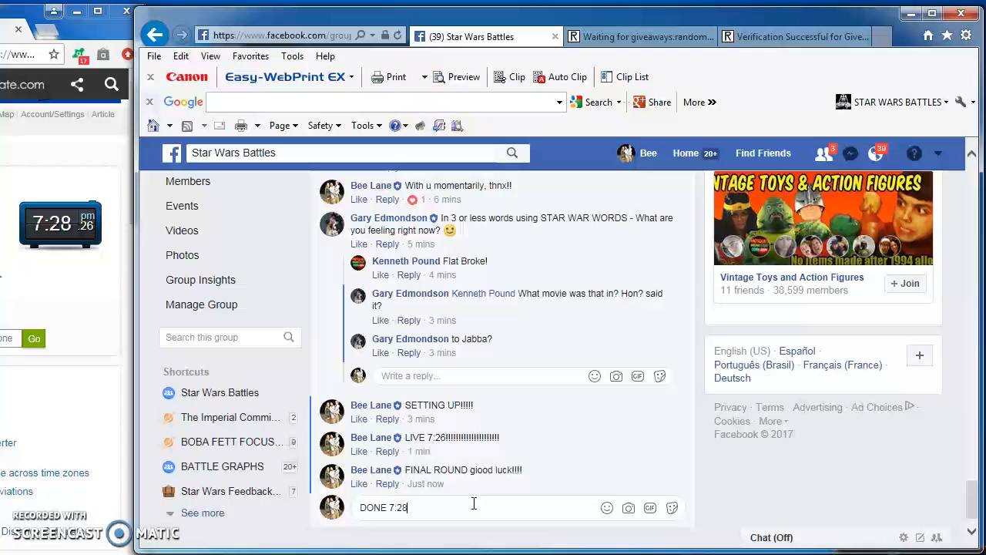
key("enter")
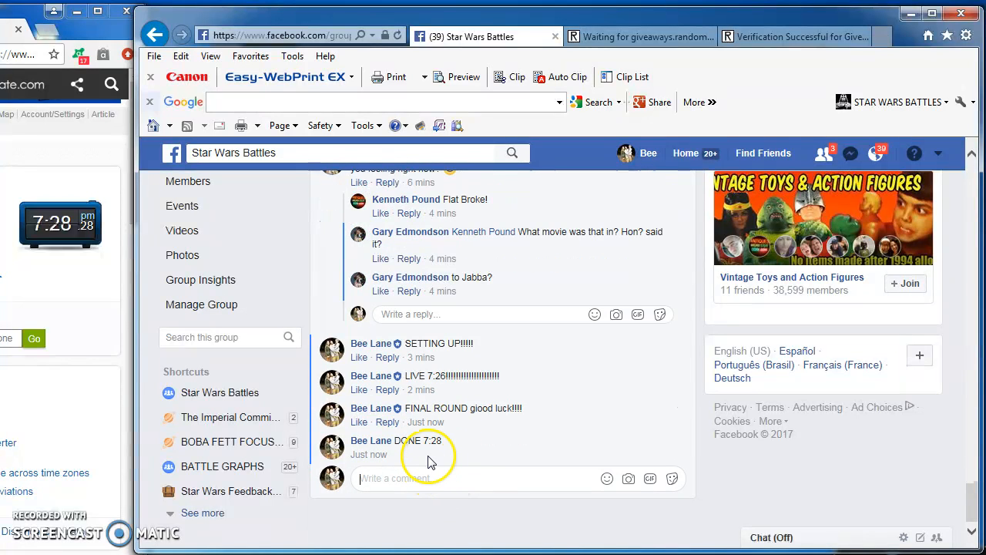